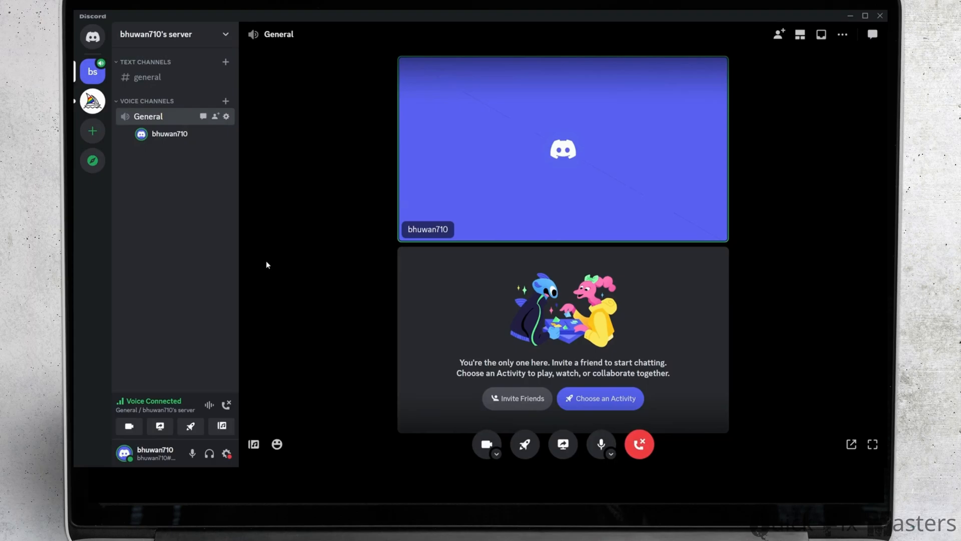
mouse_move(292, 333)
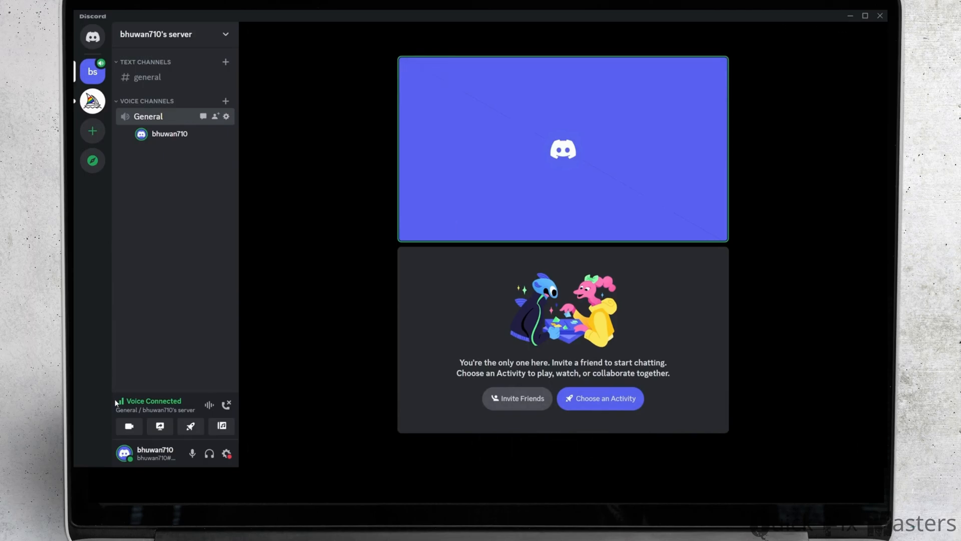
mouse_move(142, 384)
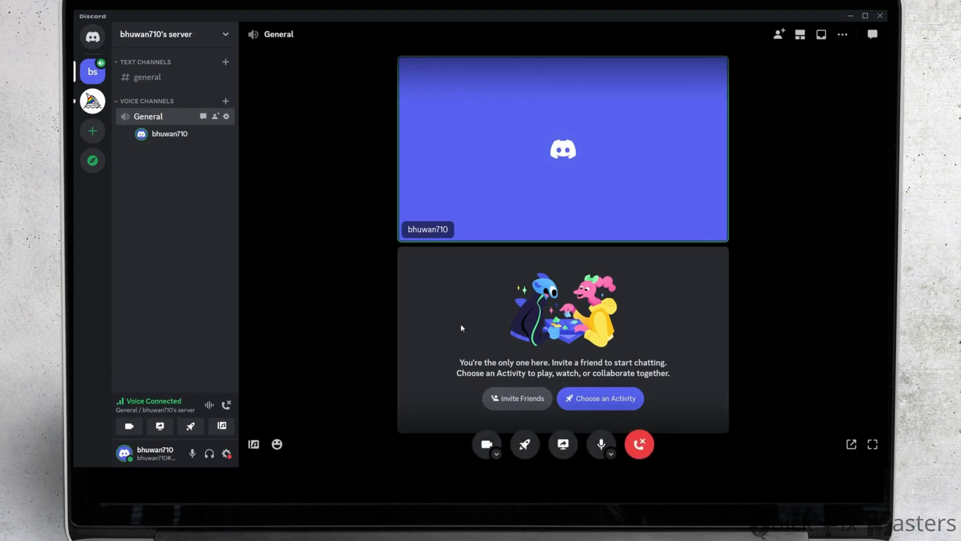
mouse_move(776, 147)
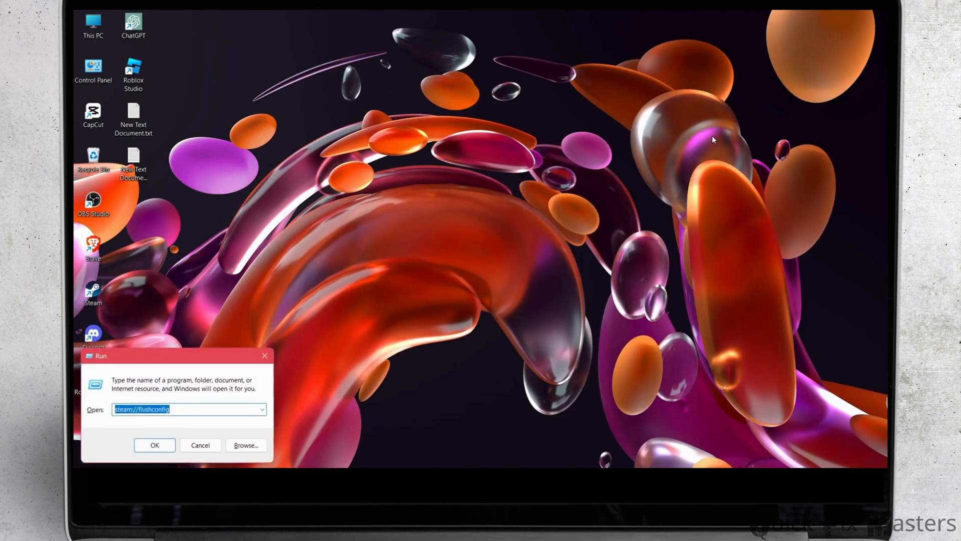
Run %localappdata% from the Run box to open the AppData Local folder
type("%")
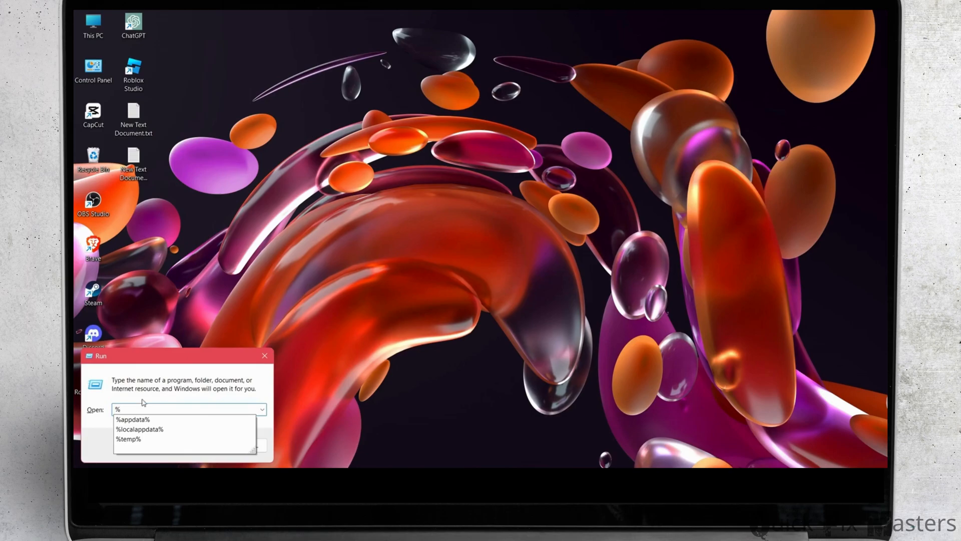
left_click(139, 429)
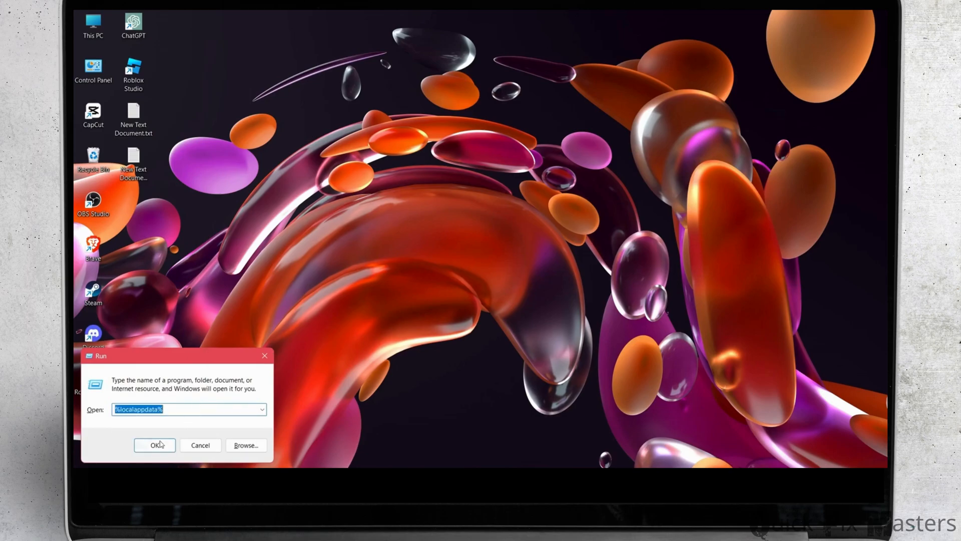
left_click(153, 445)
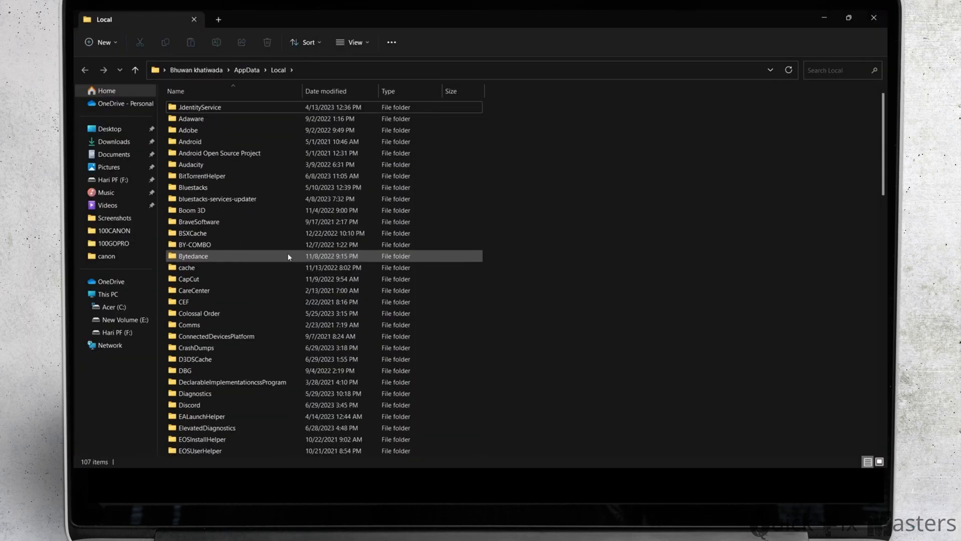